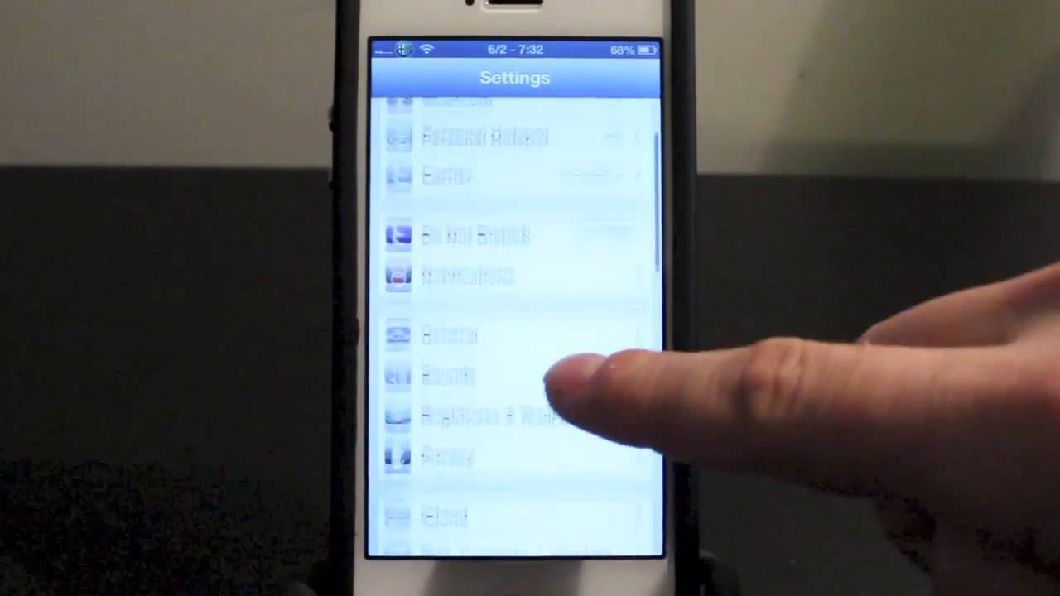
View Personal Hotspot via General > Cellular, leaving it off, then back out to General
click(450, 335)
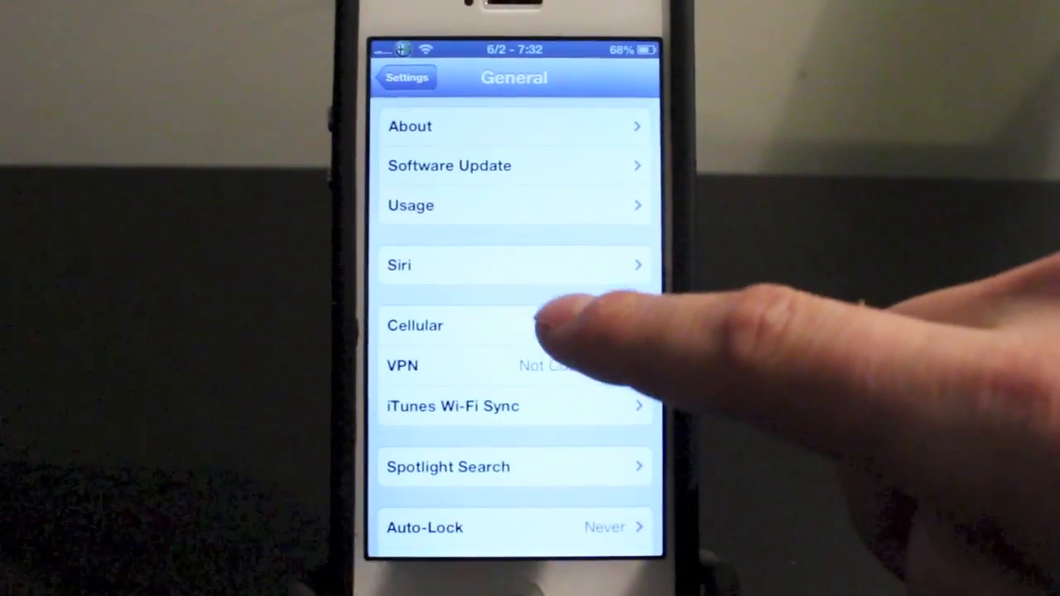
click(414, 324)
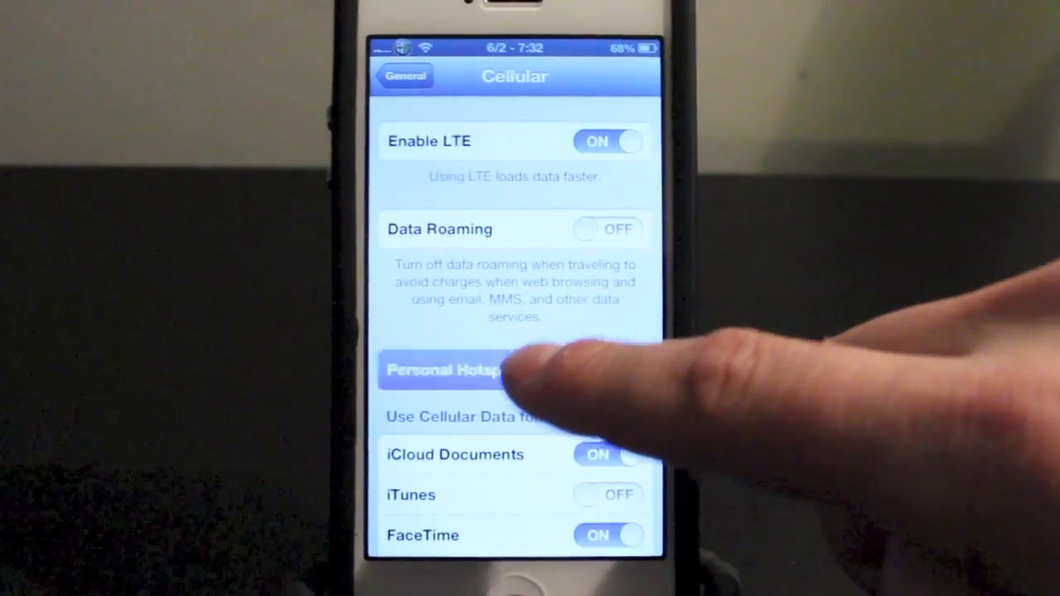
click(447, 370)
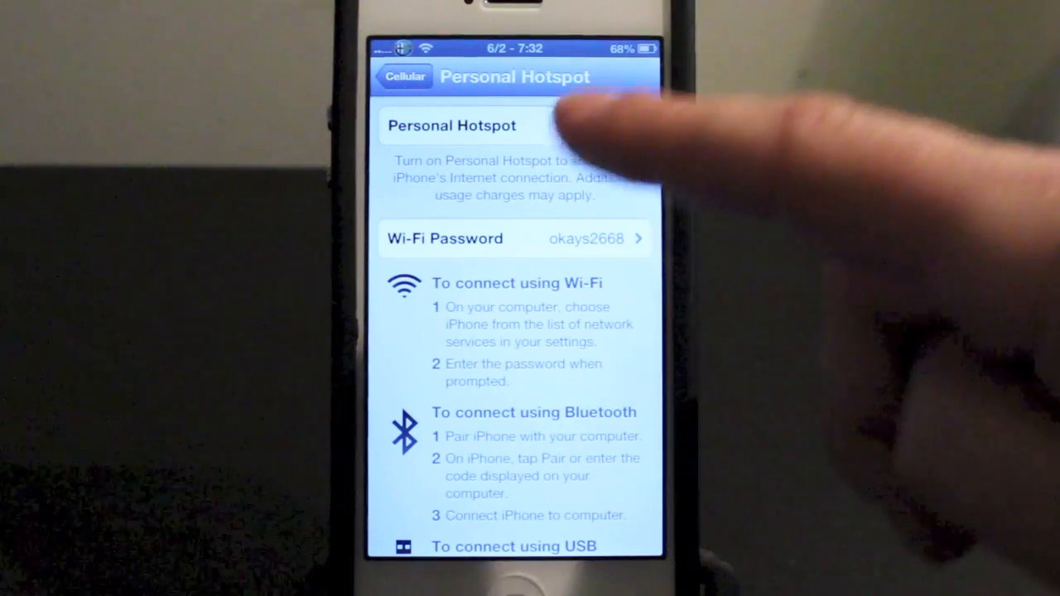
click(404, 76)
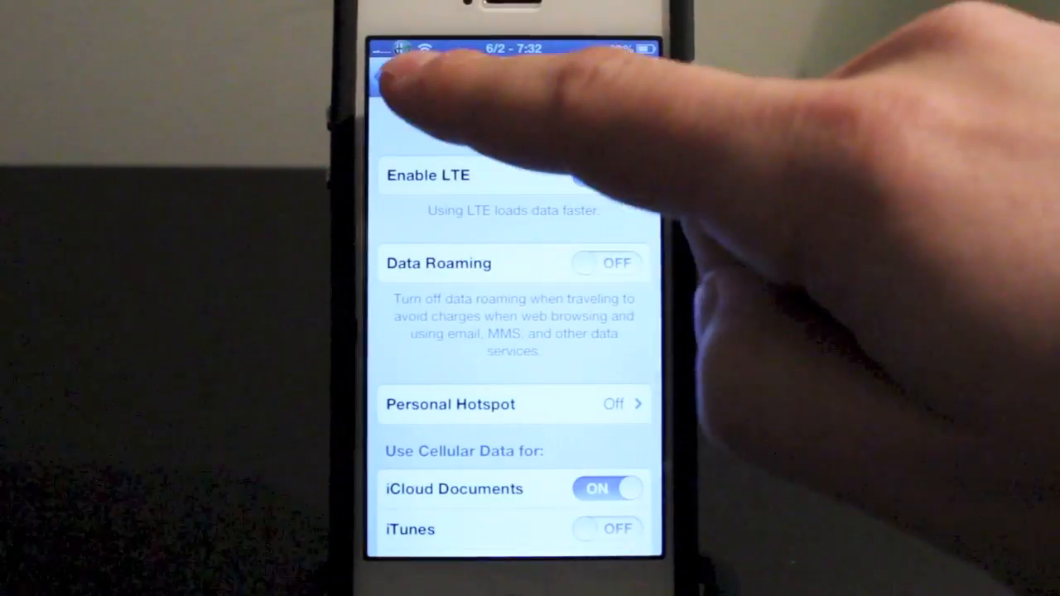
click(404, 76)
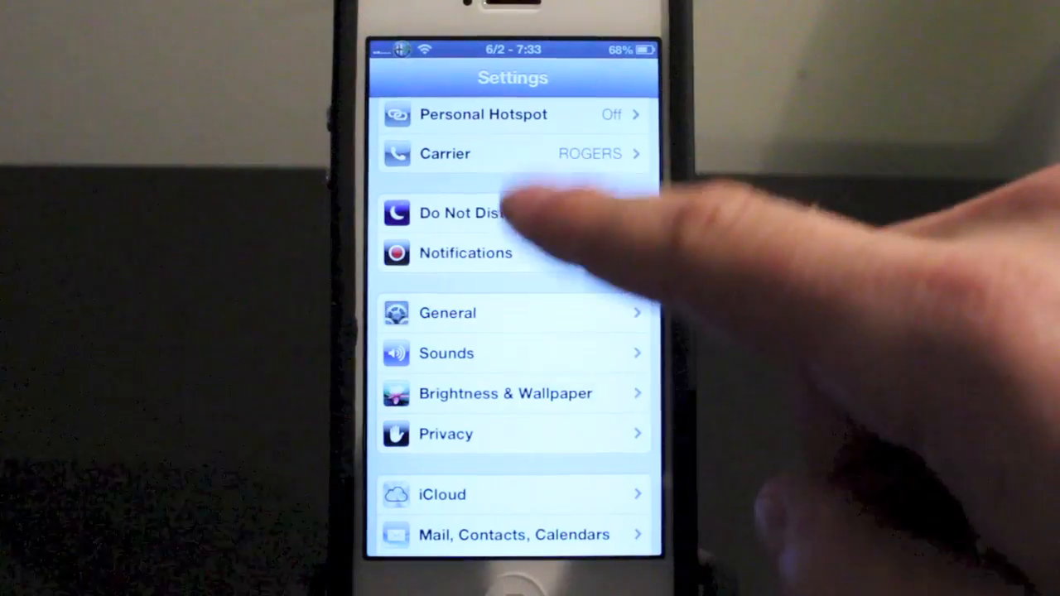
scroll(down, 3)
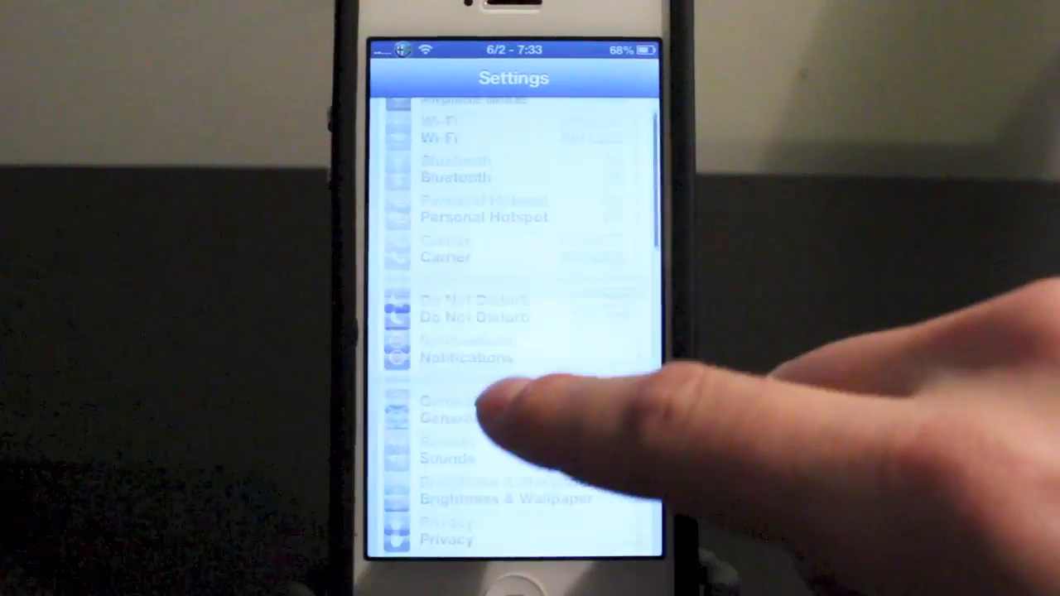
Reach the Reset options at the bottom of the General settings
click(447, 418)
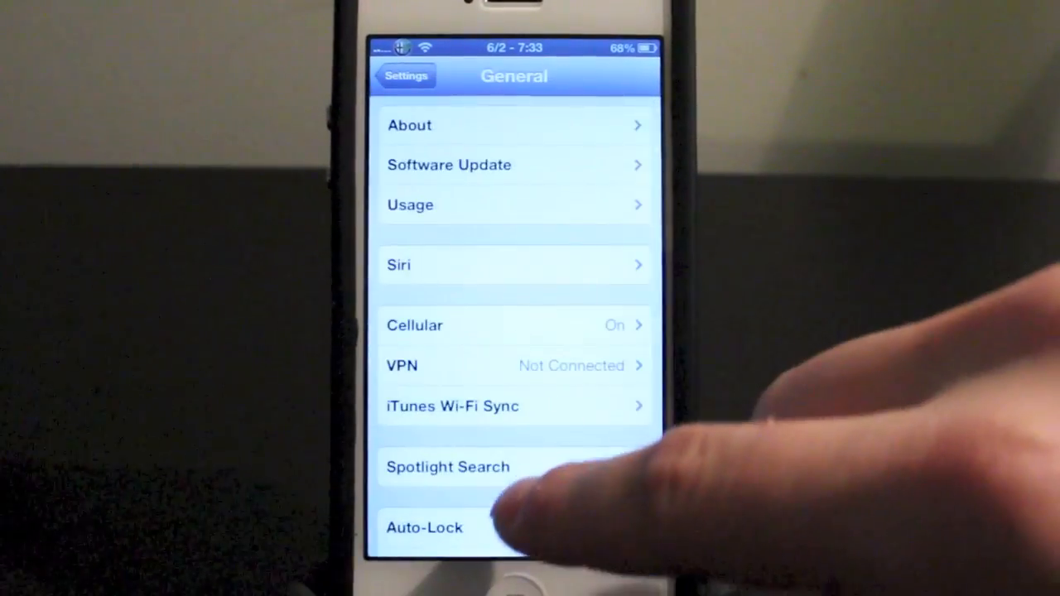
scroll(down, 3)
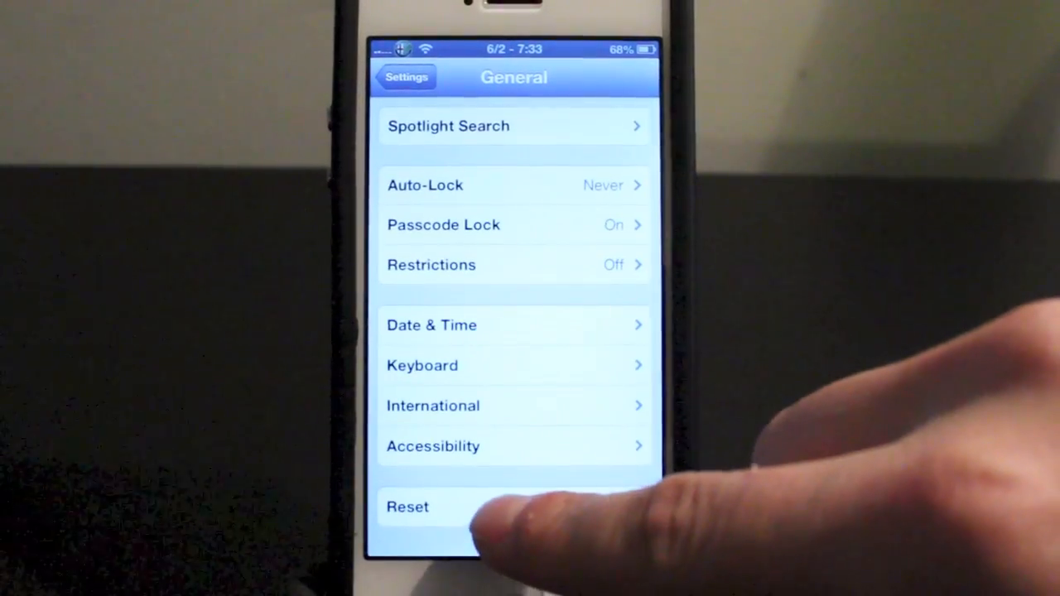
click(408, 507)
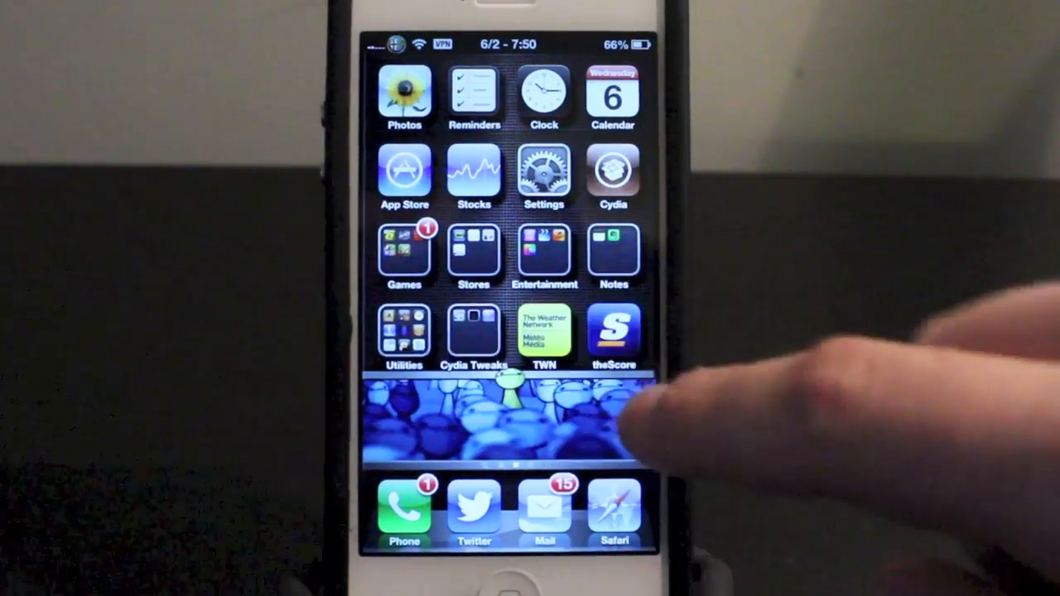
Launch Settings from the home screen, showing VPN on alongside Wi‑Fi
click(404, 332)
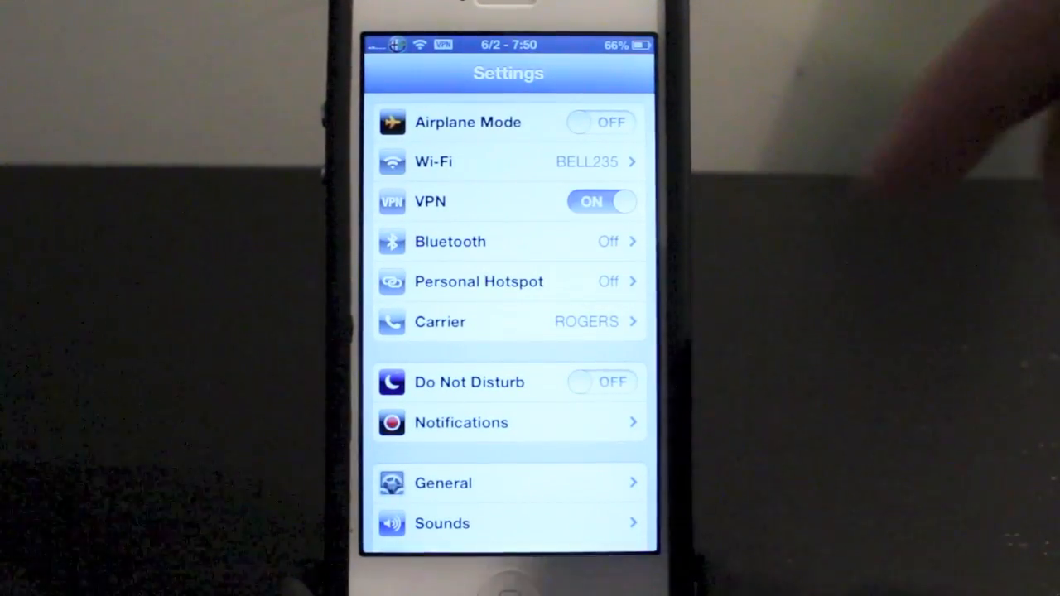
Cycle the VPN switch on the main list so it ends up on
click(603, 202)
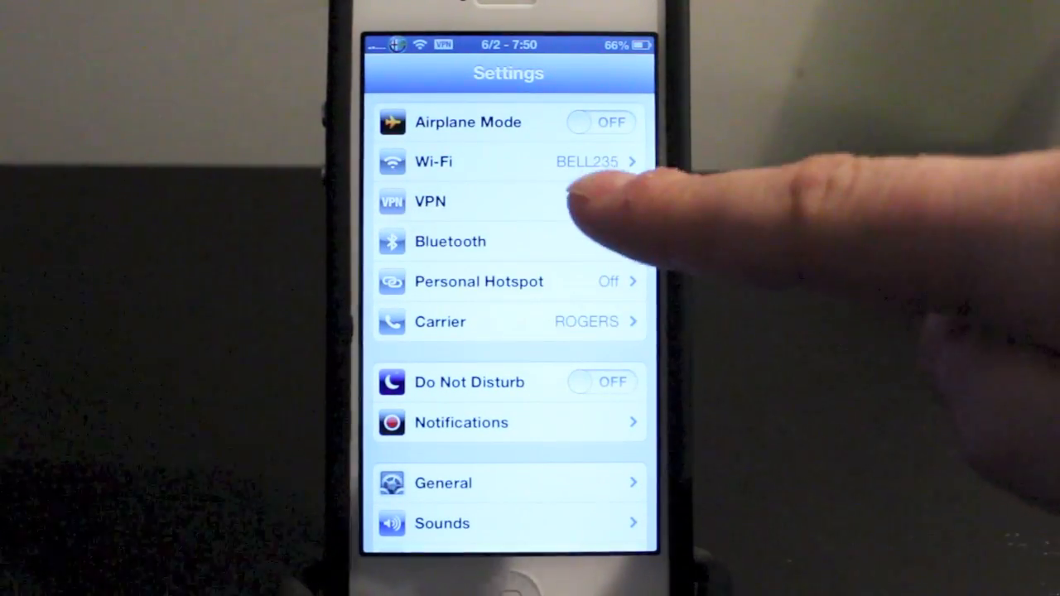
click(599, 202)
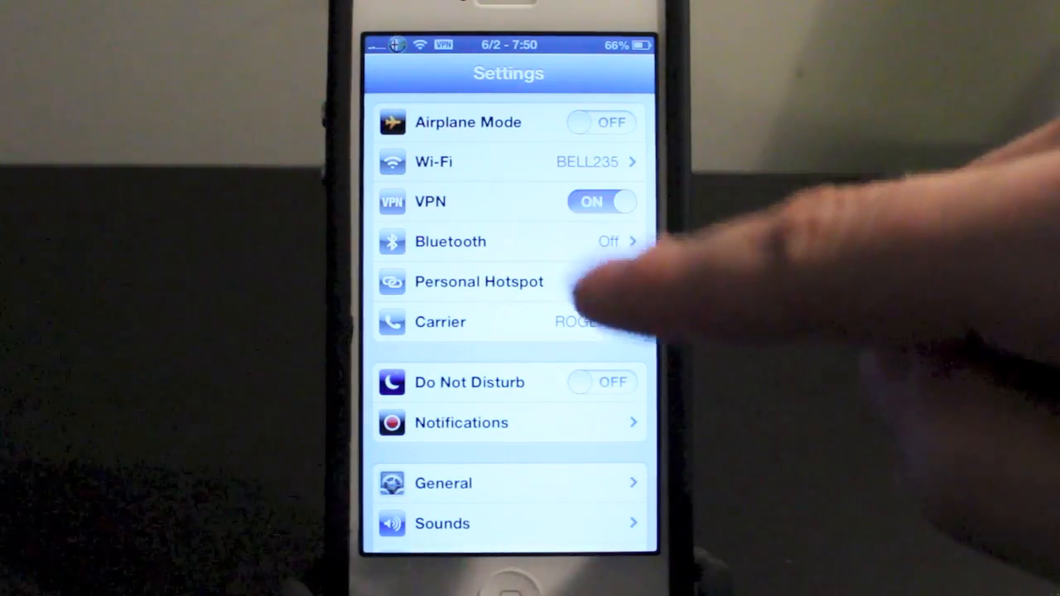
click(603, 202)
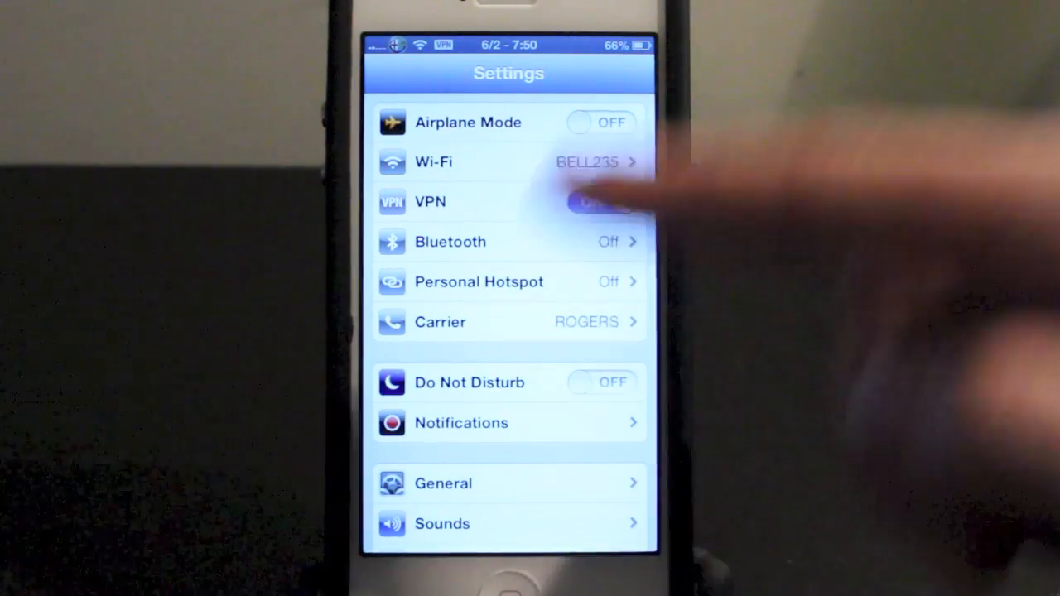
Confirm in General > VPN that the Onavo configuration is connected, then return to General
click(444, 484)
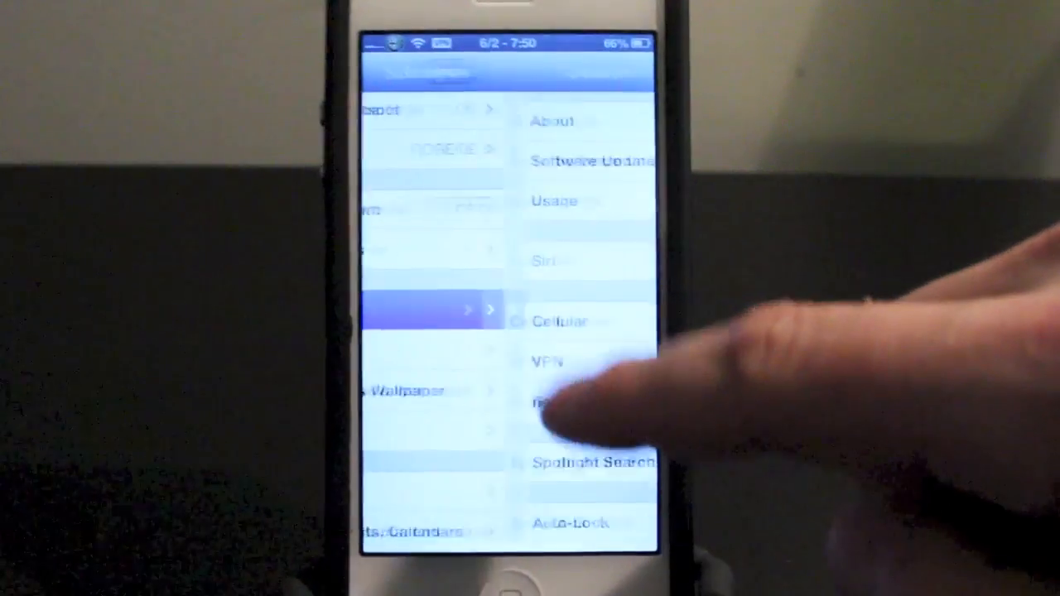
click(546, 361)
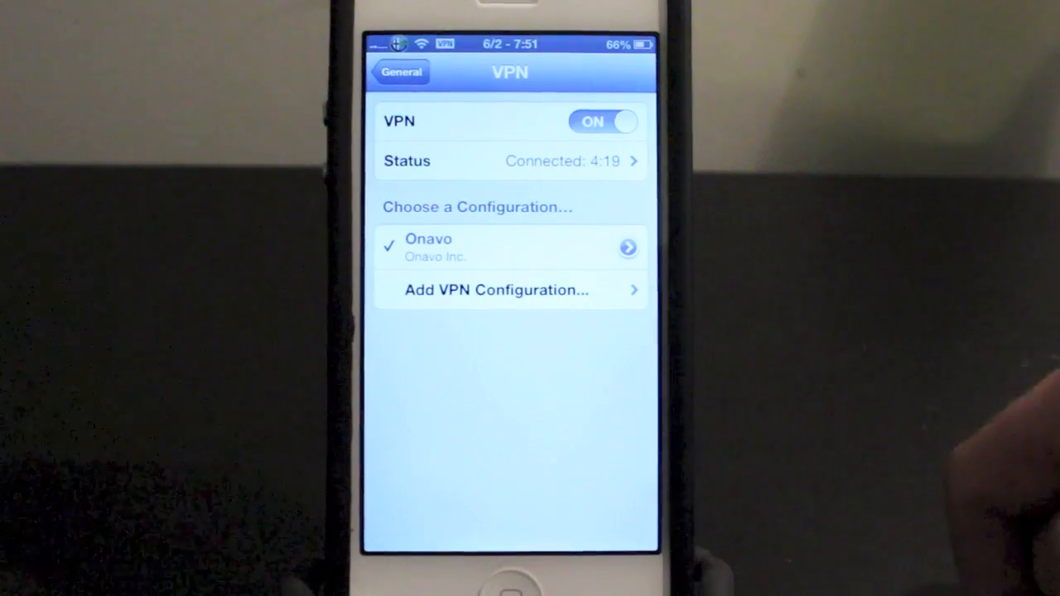
click(401, 72)
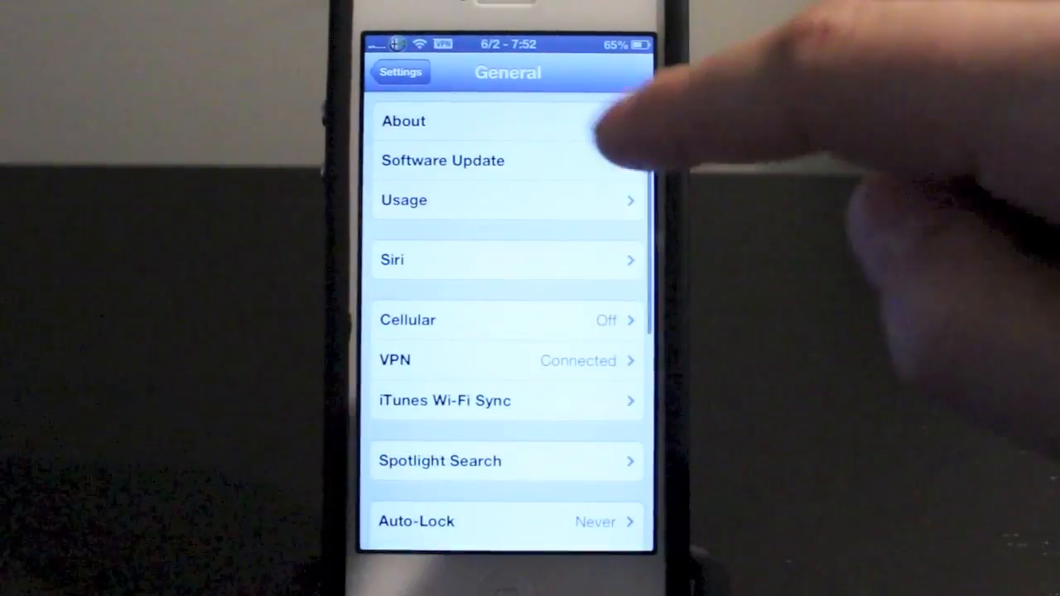
Switch Cellular Data on in Cellular, enabling LTE, and return to the main list
click(408, 320)
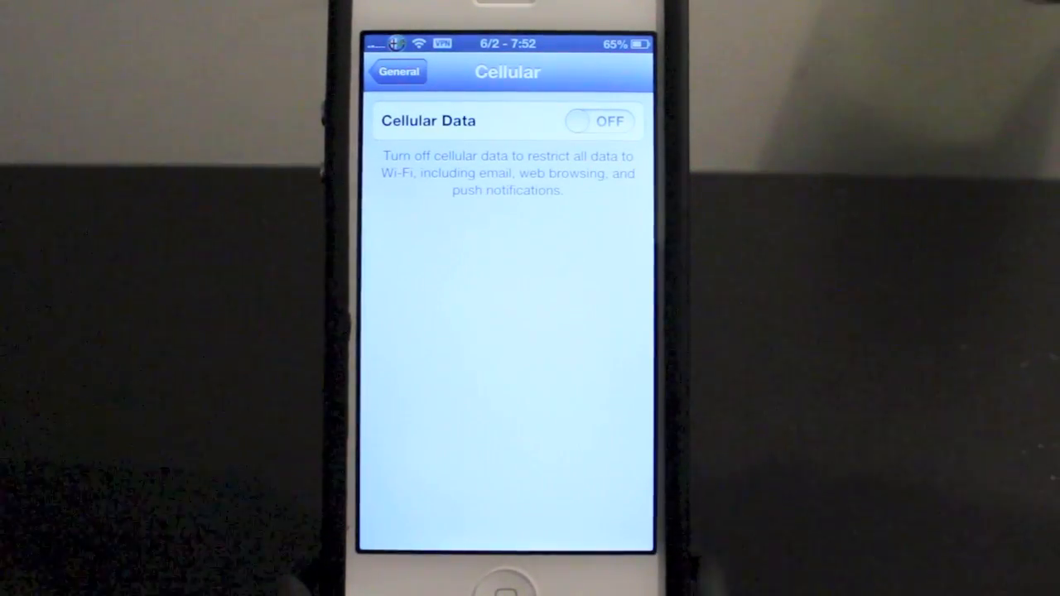
click(599, 121)
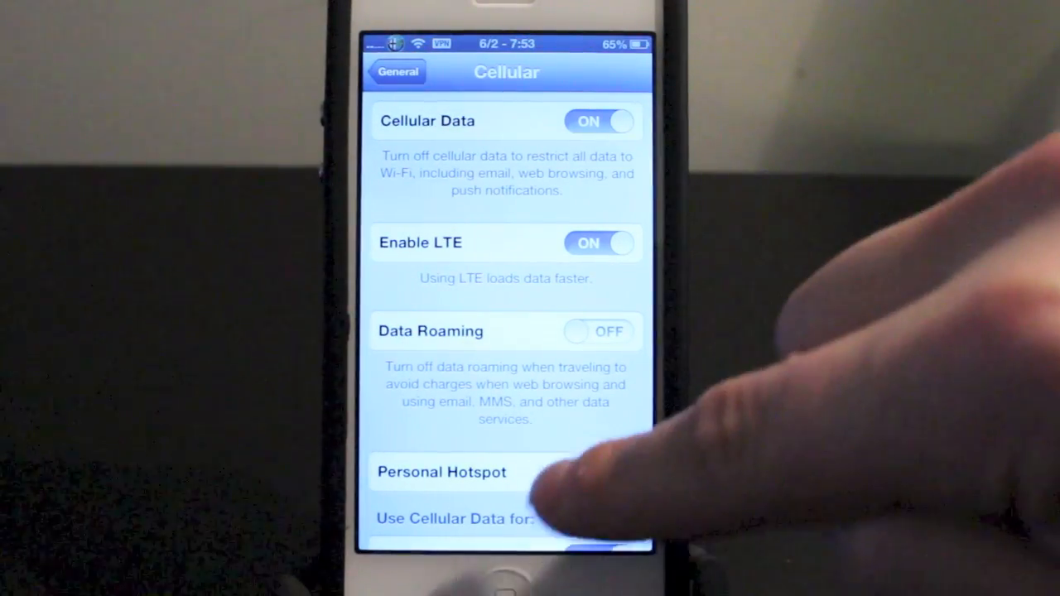
click(397, 72)
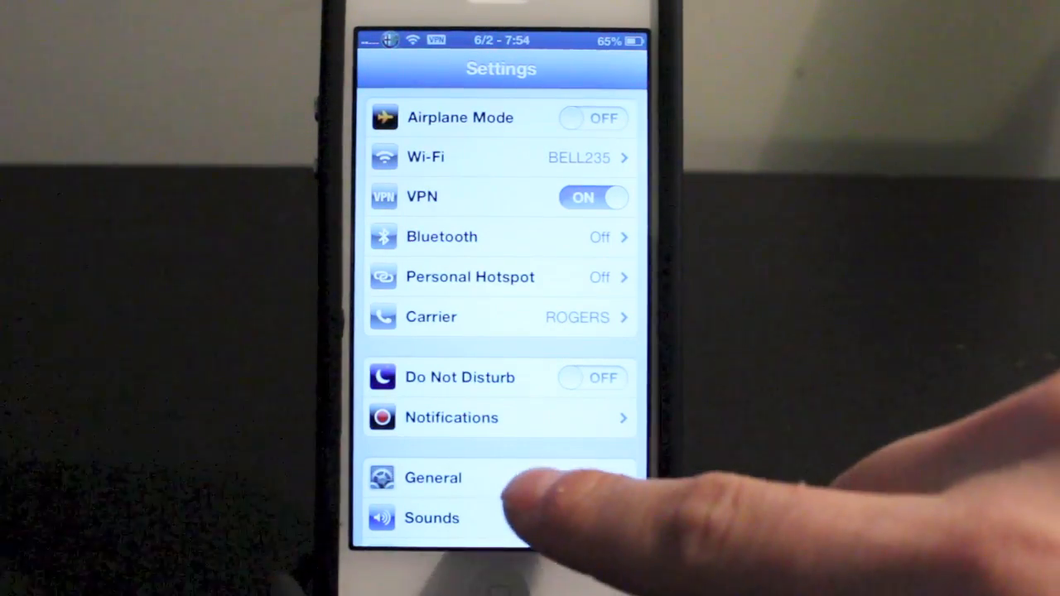
Revisit General > Cellular, where Cellular Data is on and Personal Hotspot reads off
click(432, 477)
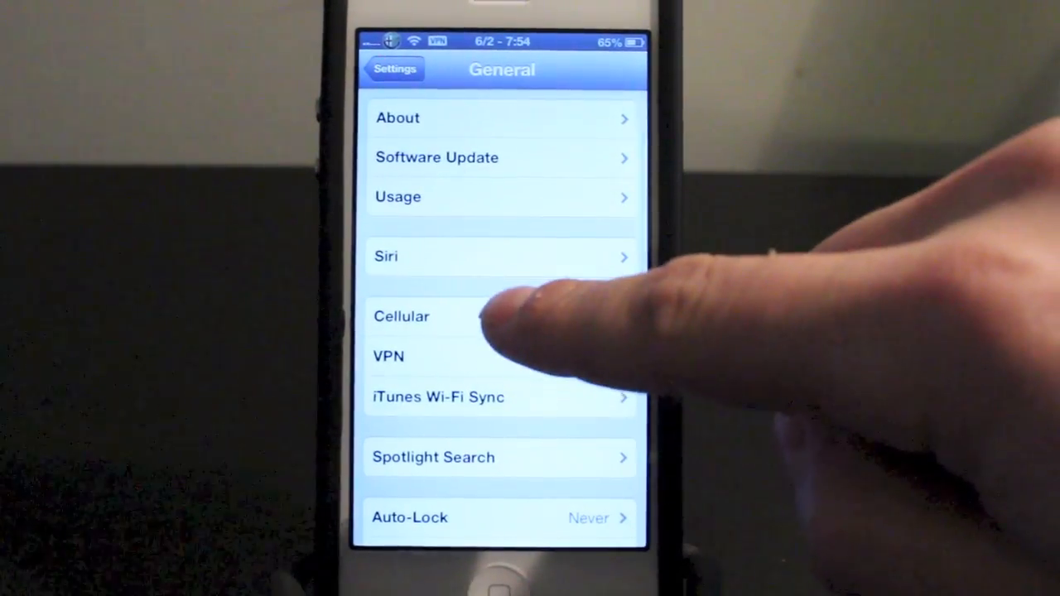
click(401, 317)
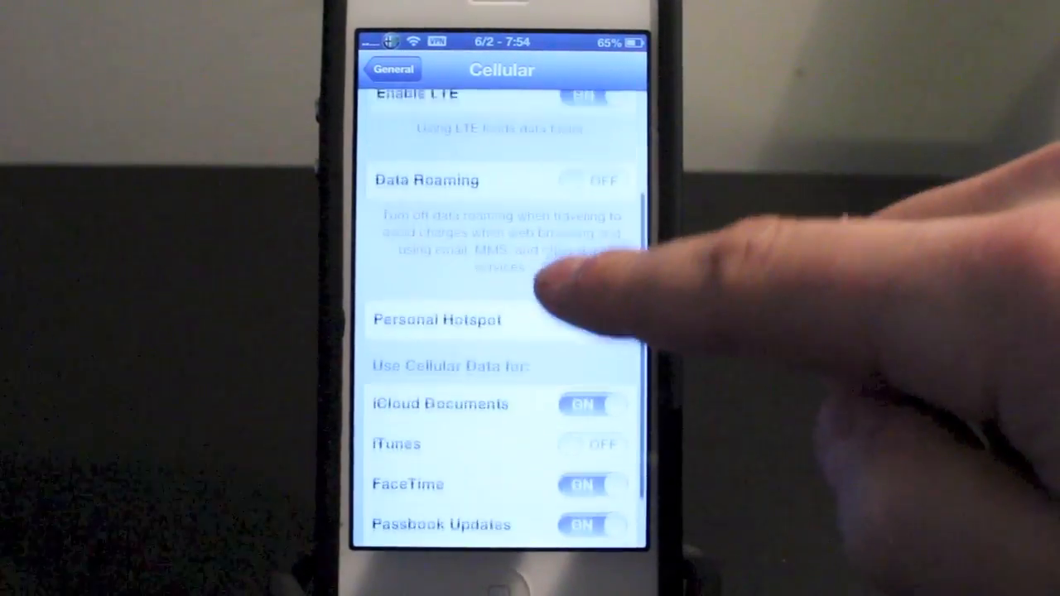
scroll(down, 3)
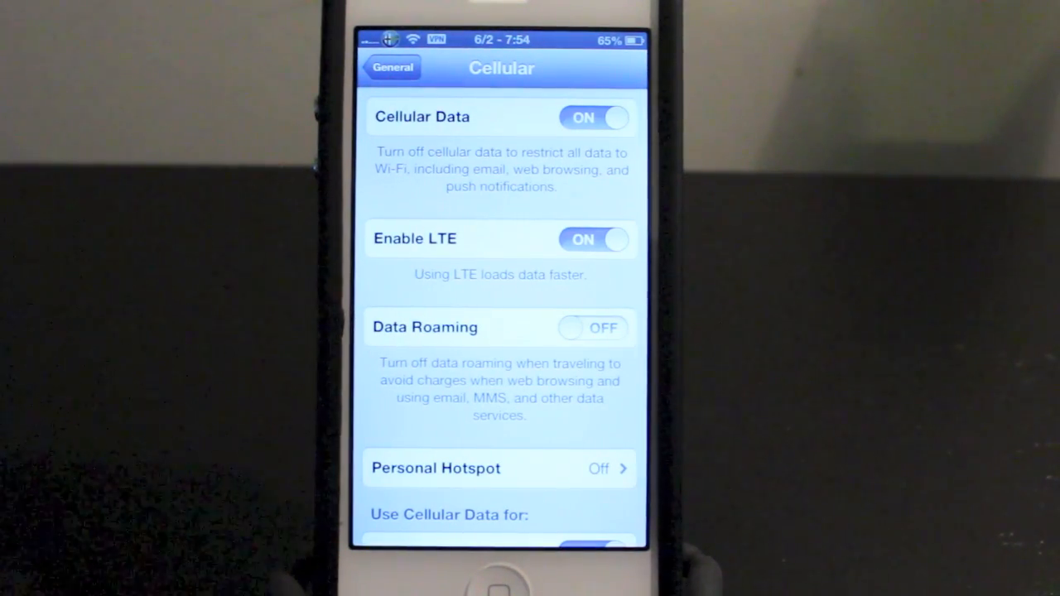
Back out to the main Settings list and flip the VPN switch
click(393, 67)
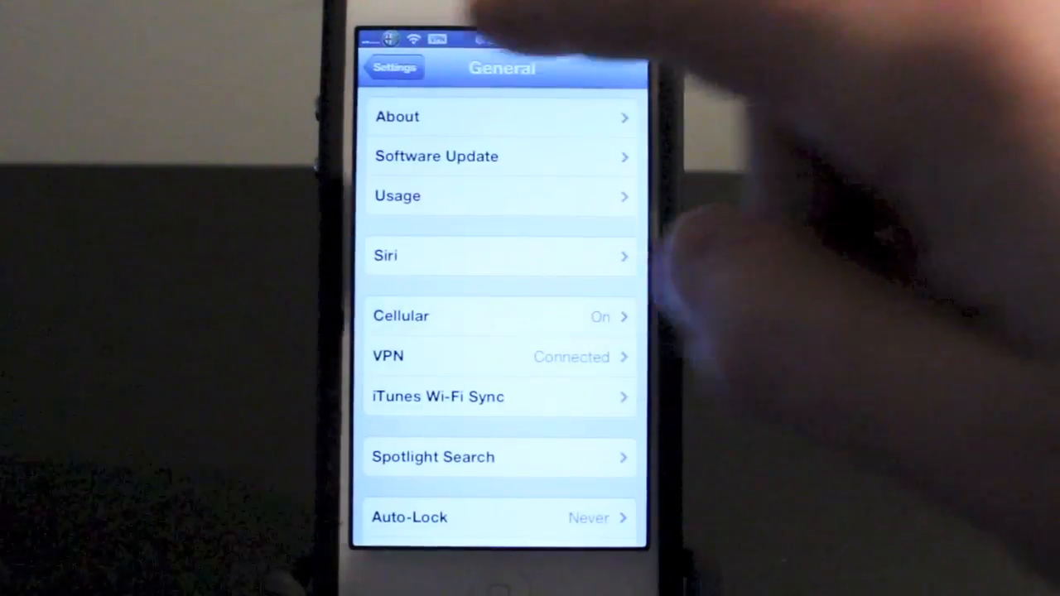
click(394, 67)
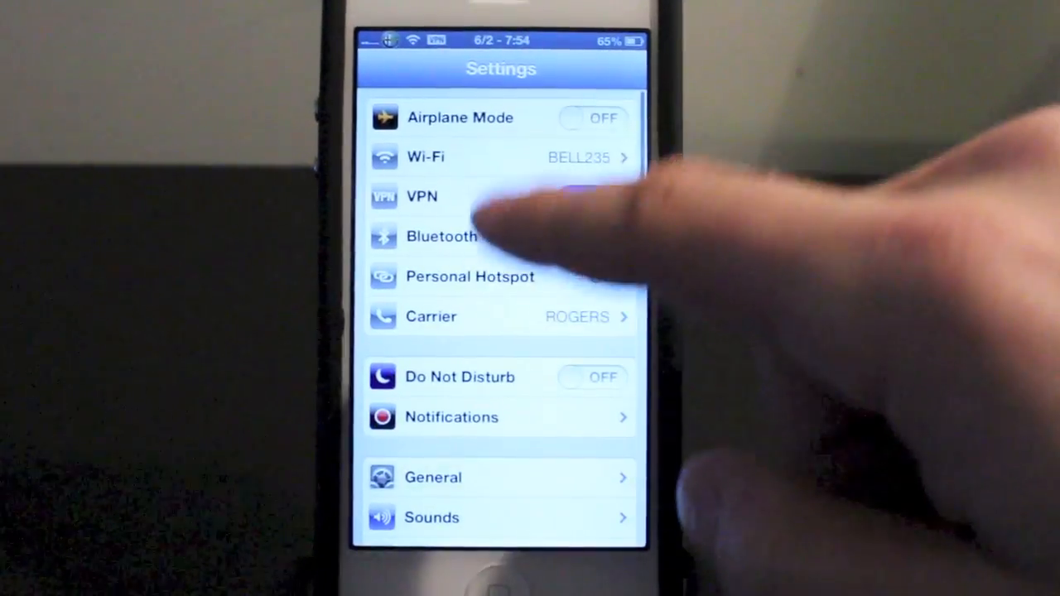
click(593, 195)
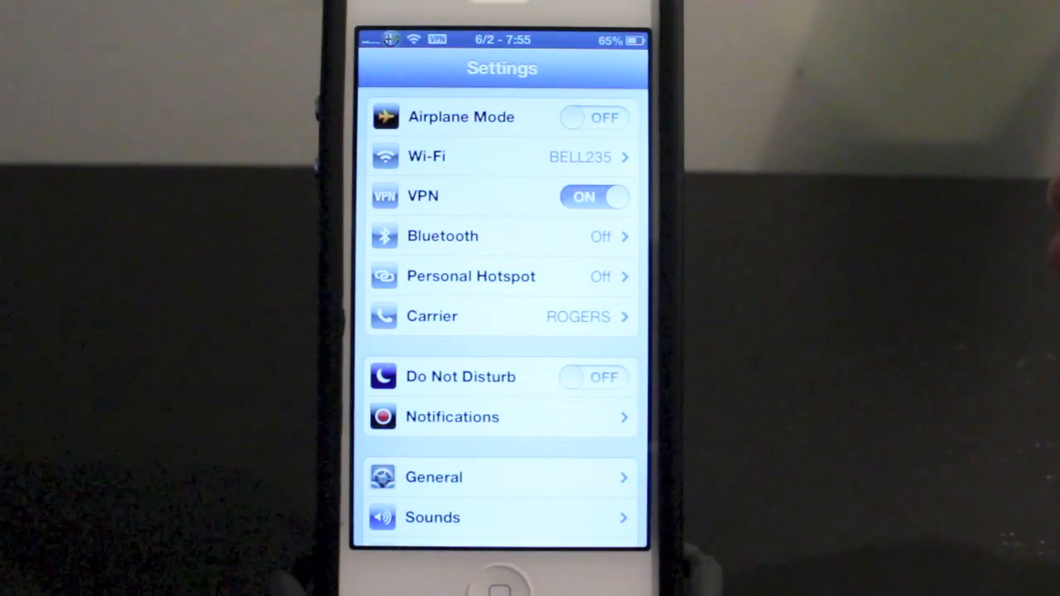
Restart the VPN connection and reopen Settings from the home screen with VPN on
click(593, 195)
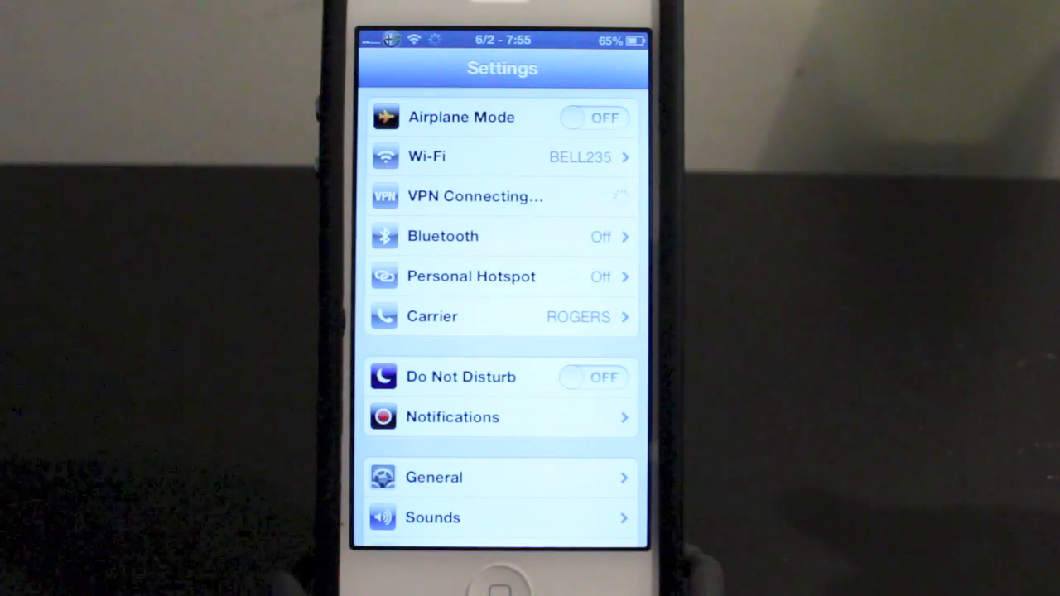
click(595, 196)
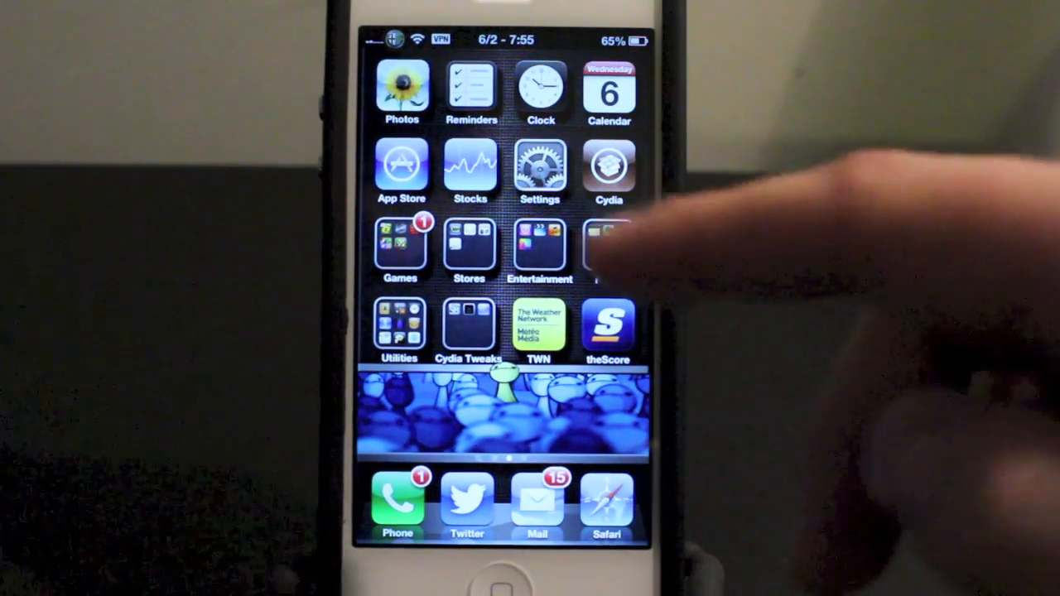
click(540, 166)
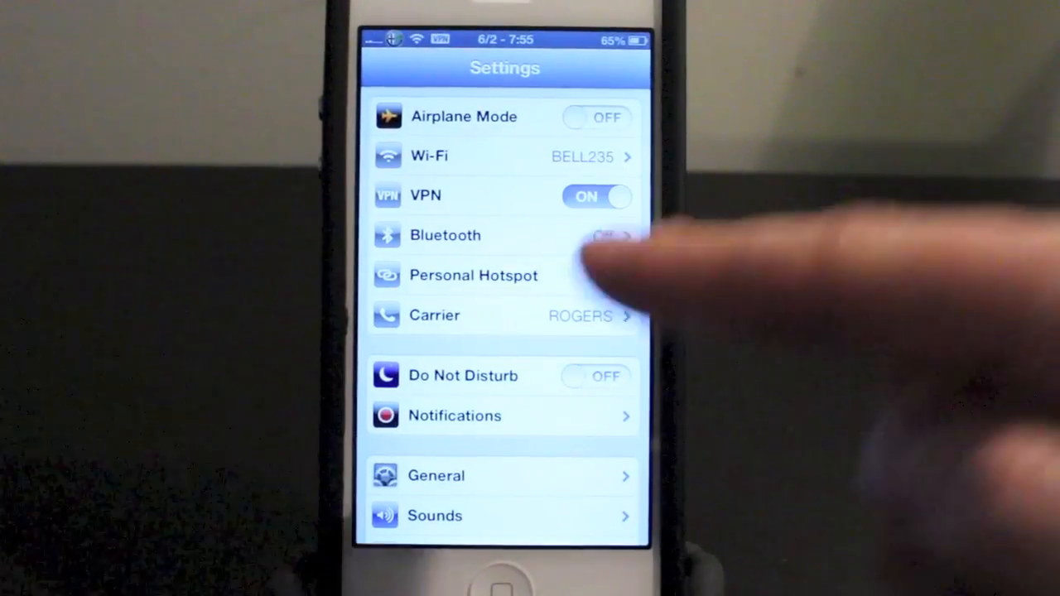